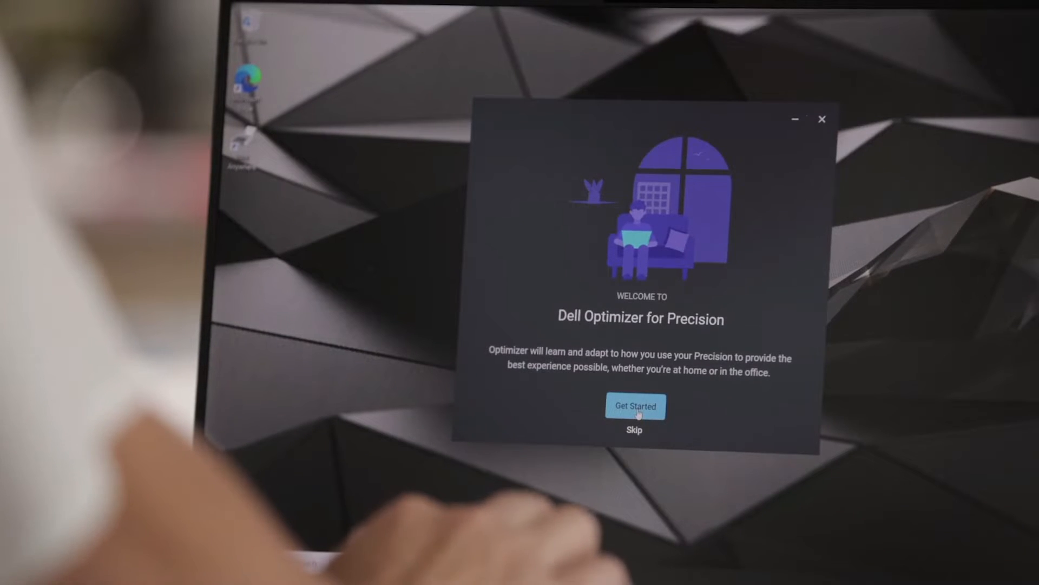
- Begin the onboarding tour with Get Started and advance past the Intelligent Audio introduction
{"action": "left_click", "coordinate": [634, 406]}
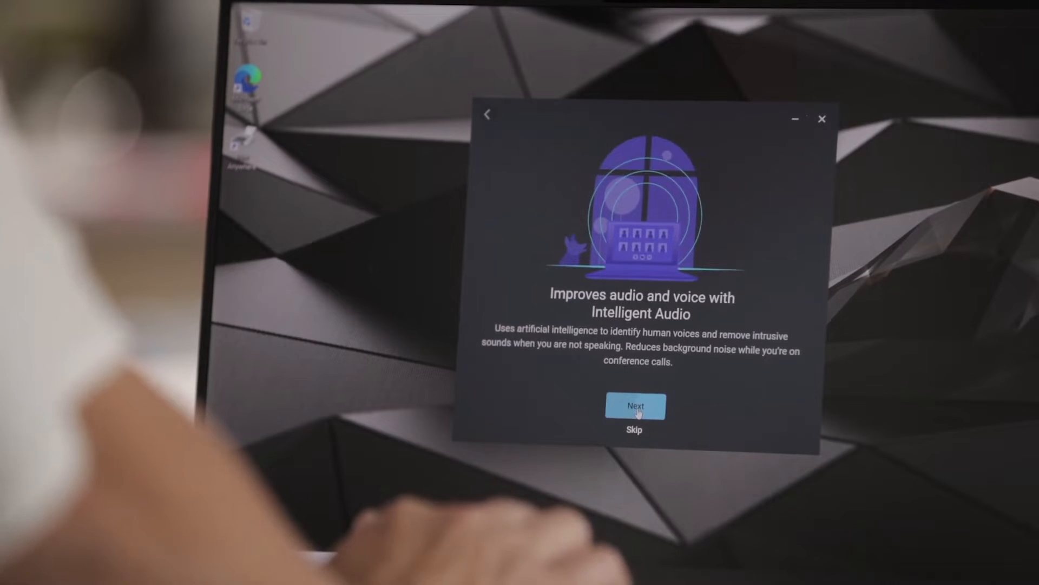
{"action": "left_click", "coordinate": [633, 405]}
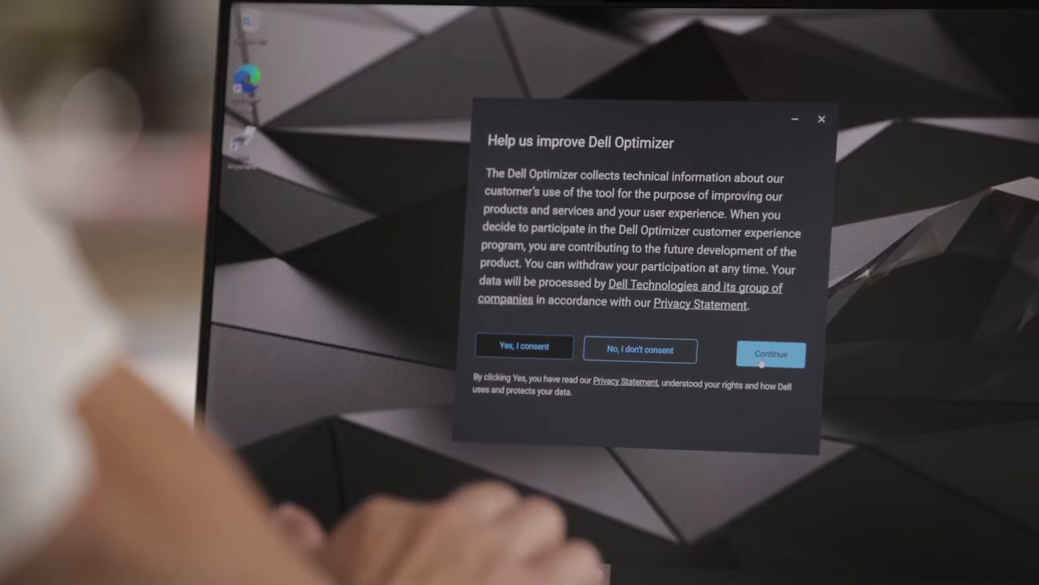
- Continue past the 'Help us improve Dell Optimizer' data-consent page to the dashboard
{"action": "left_click", "coordinate": [770, 354]}
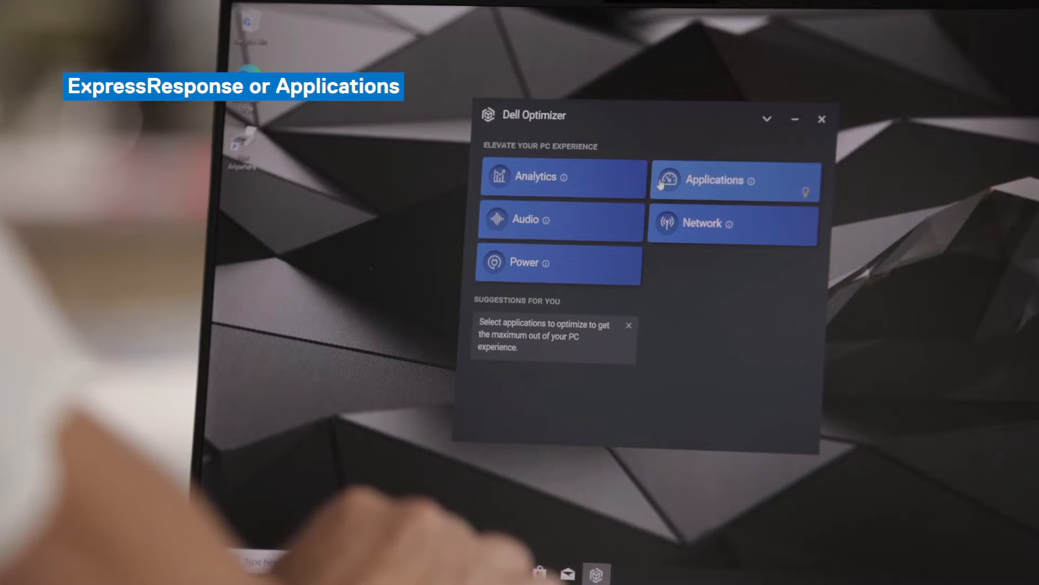
- Open the Applications optimization page from the home dashboard tile
{"action": "left_click", "coordinate": [713, 181]}
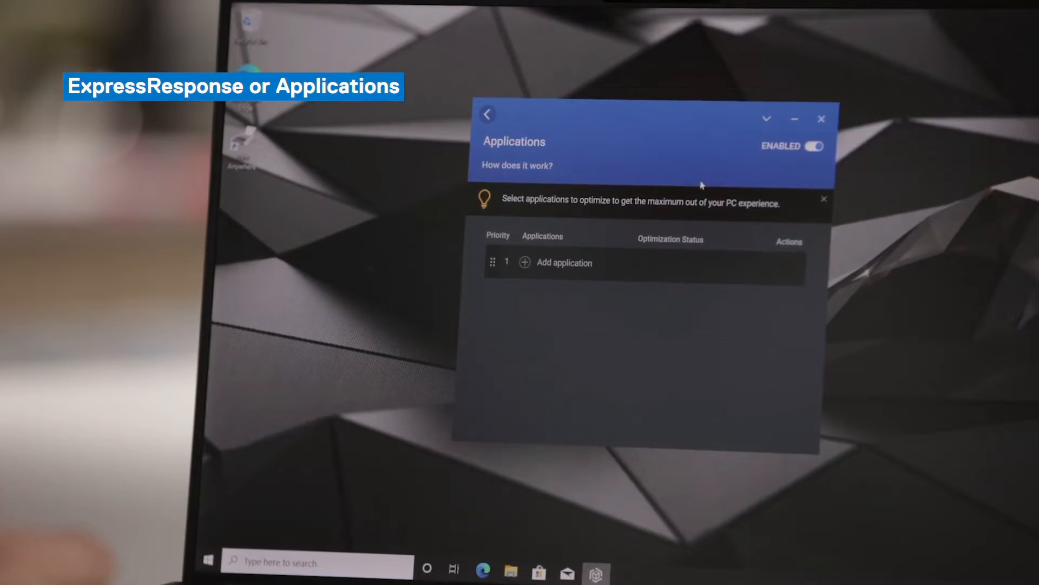
{"action": "mouse_move", "coordinate": [941, 426]}
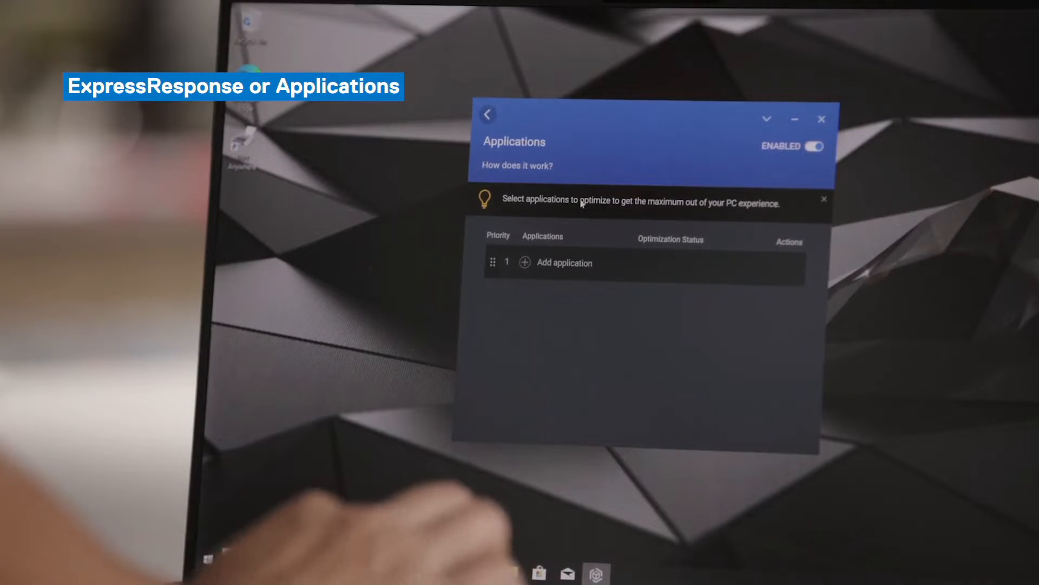
{"action": "mouse_move", "coordinate": [524, 266]}
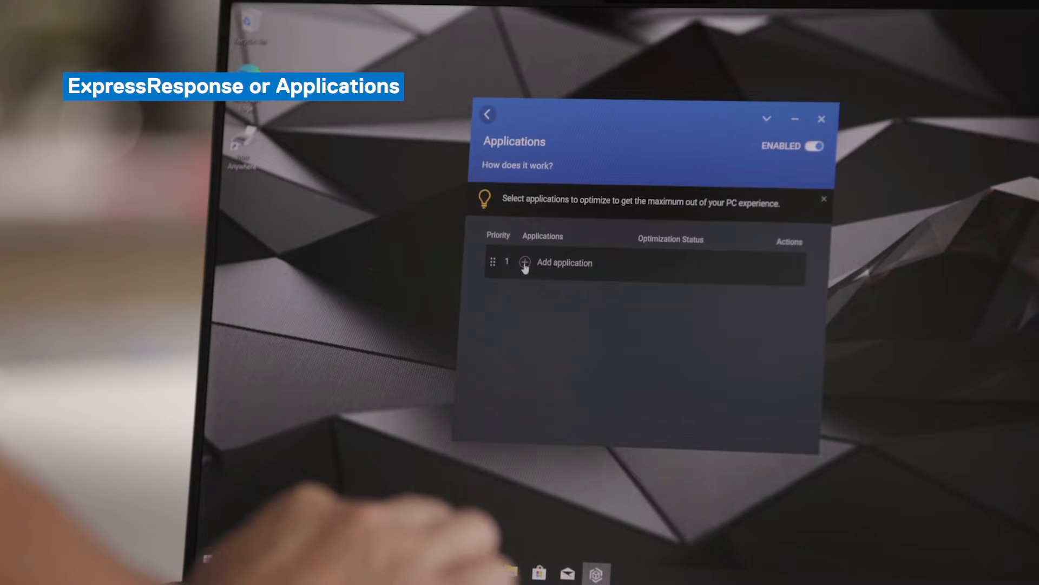
- Add Settings, Tips and Microsoft Edge for optimization and start Learn and optimize
{"action": "left_click", "coordinate": [525, 262]}
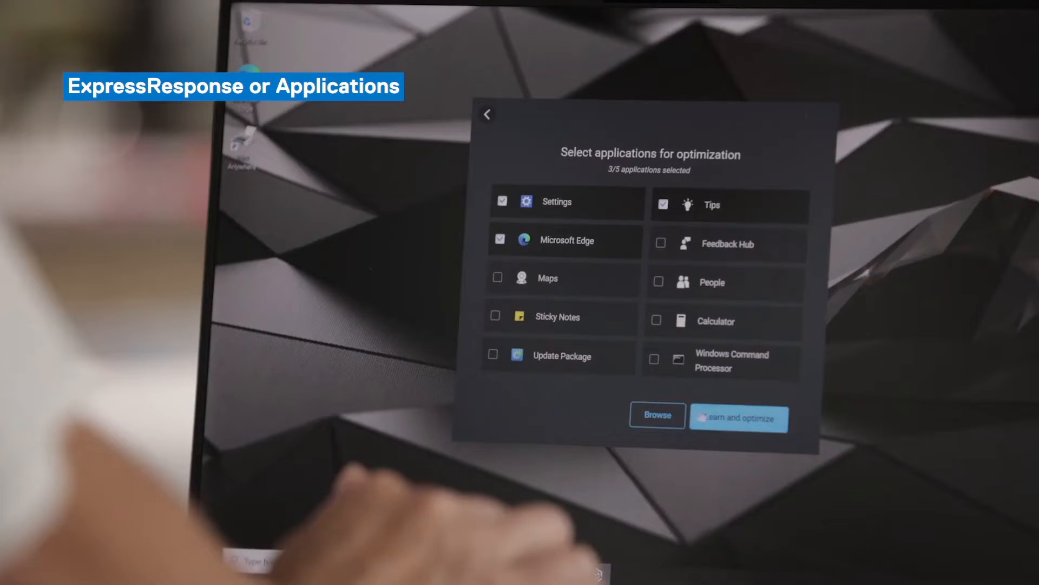
{"action": "left_click", "coordinate": [739, 418]}
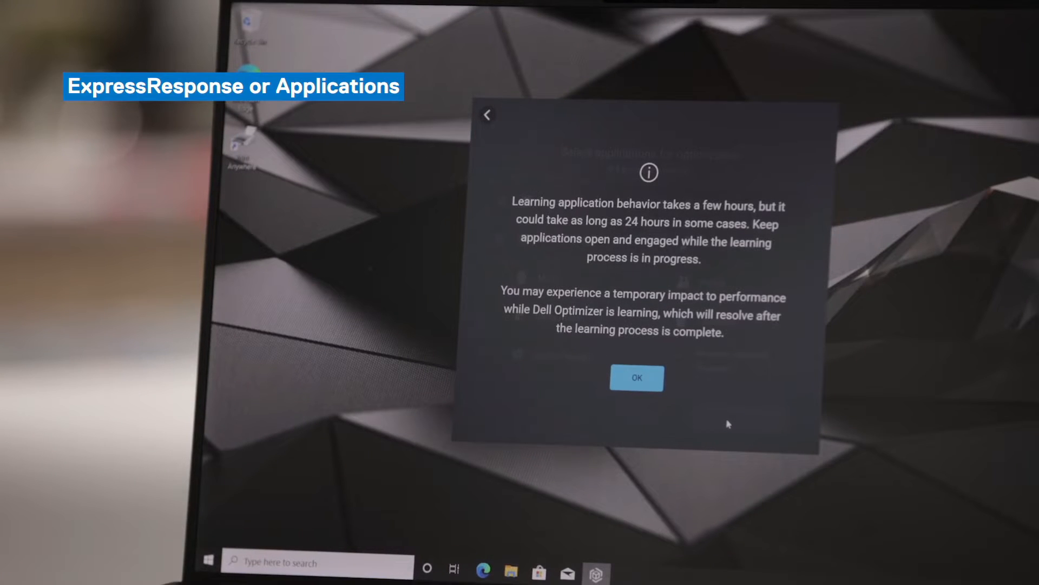
- Acknowledge the learning-time notice with OK to return to the Applications list
{"action": "left_click", "coordinate": [635, 376]}
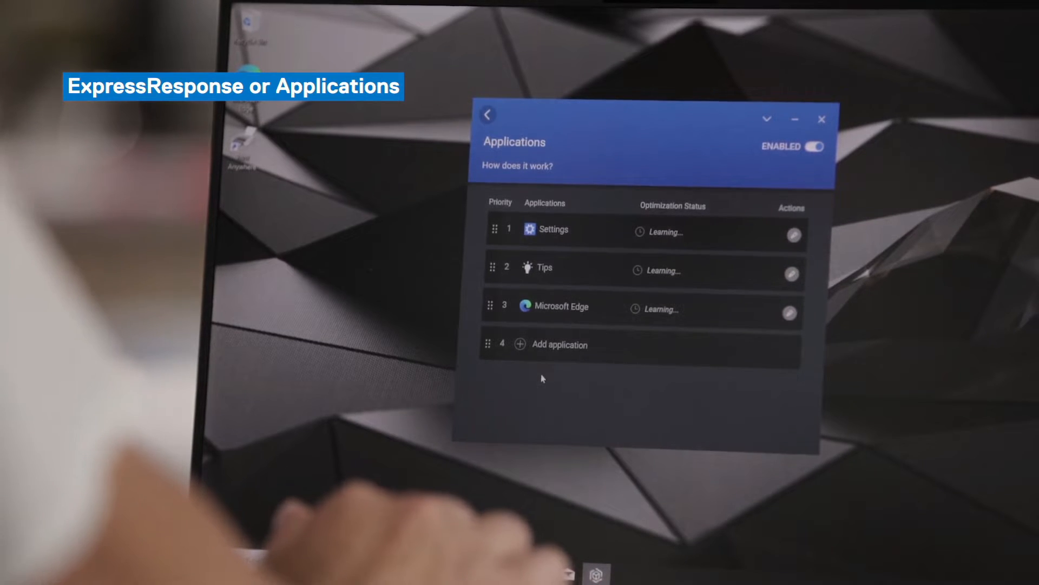
{"action": "mouse_move", "coordinate": [705, 226]}
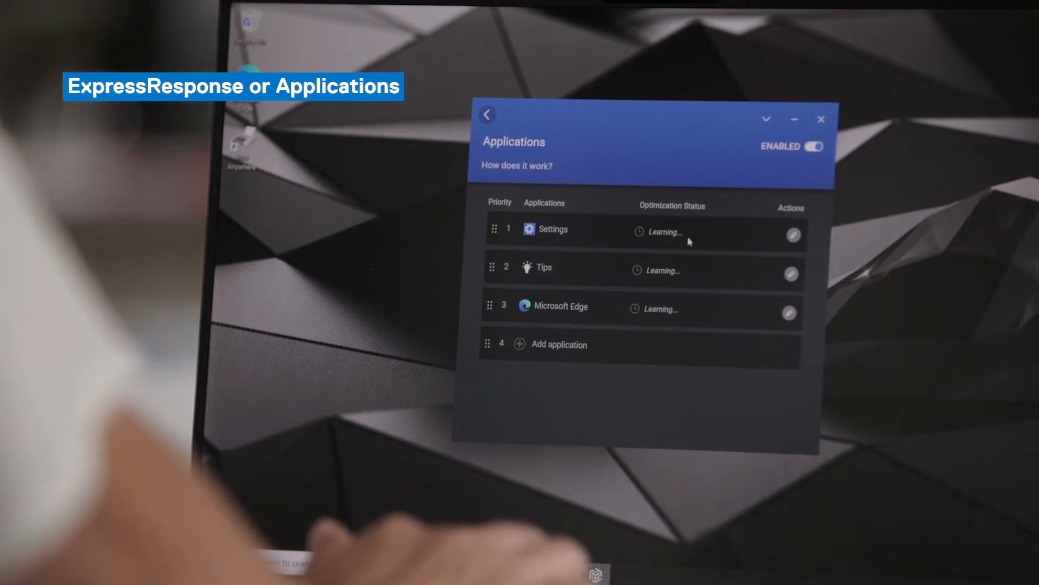
{"action": "mouse_move", "coordinate": [683, 322]}
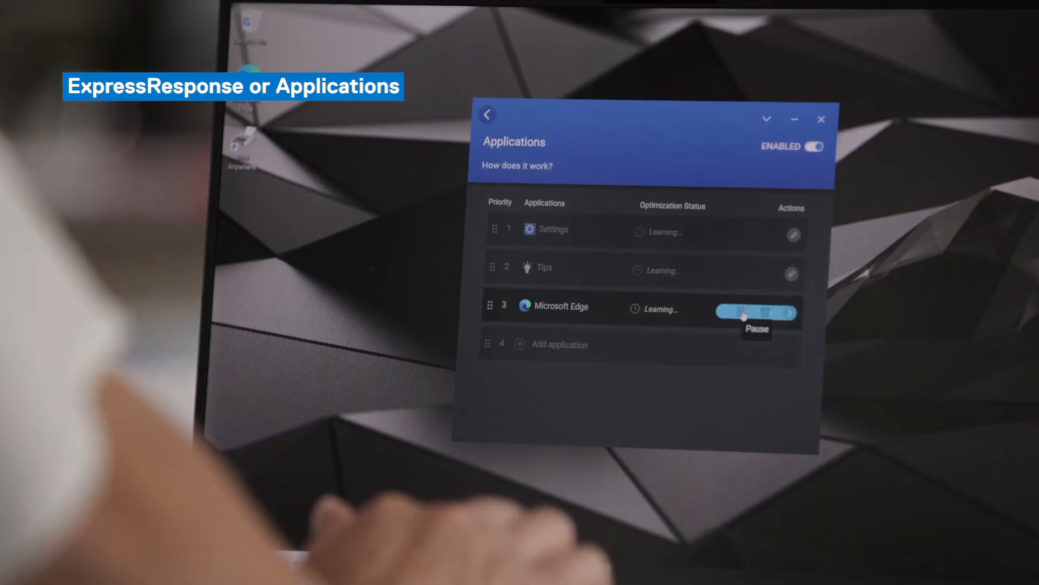
{"action": "mouse_move", "coordinate": [769, 312]}
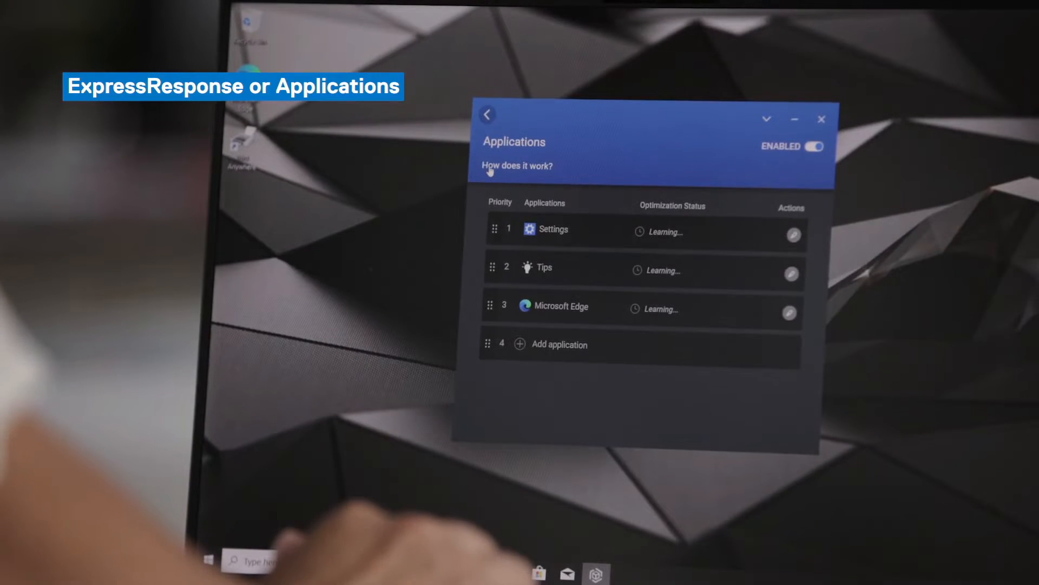
- View the 'Elevates application performance' explainer and advance past it to the home dashboard
{"action": "left_click", "coordinate": [518, 165]}
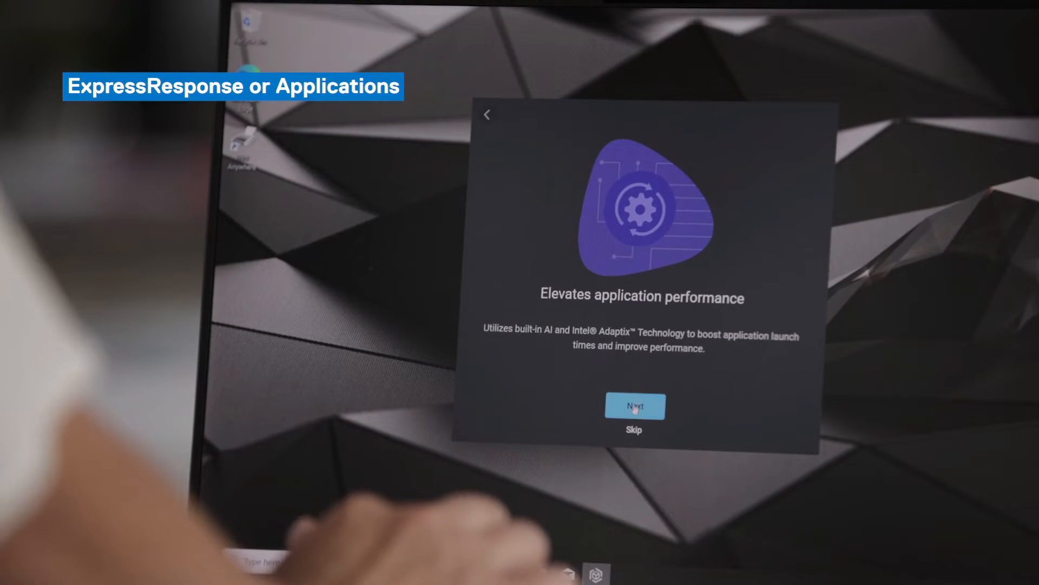
{"action": "left_click", "coordinate": [634, 405]}
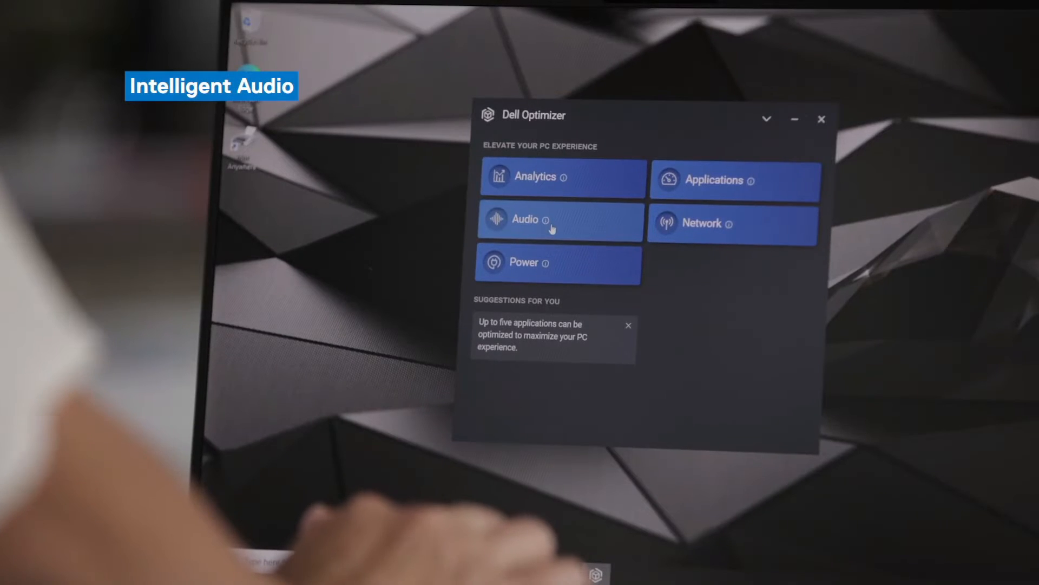
- Turn 3D Audio ON with the Quiet Room environment on the Audio page, then return home
{"action": "left_click", "coordinate": [558, 220]}
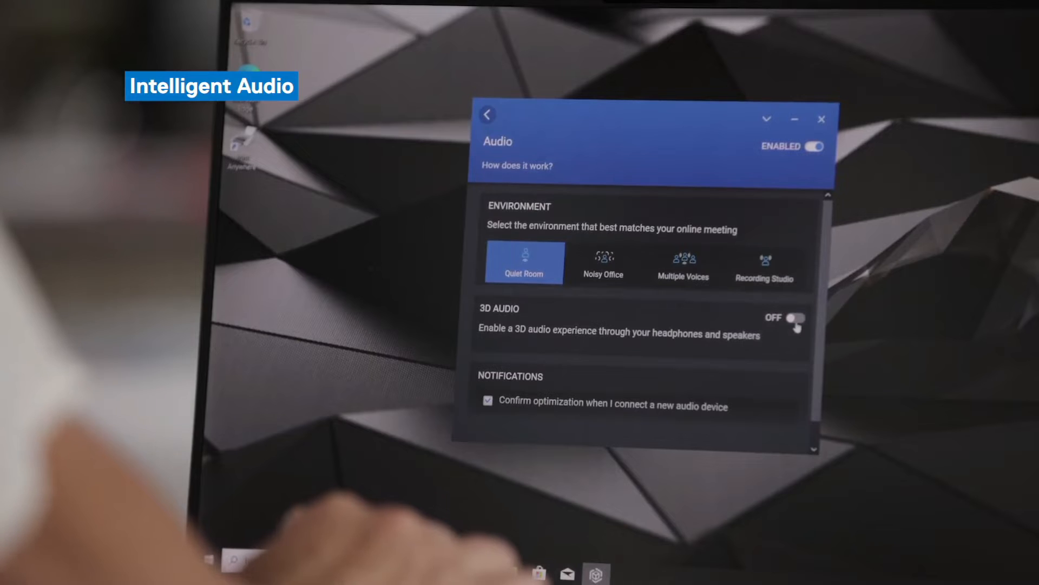
{"action": "left_click", "coordinate": [801, 317]}
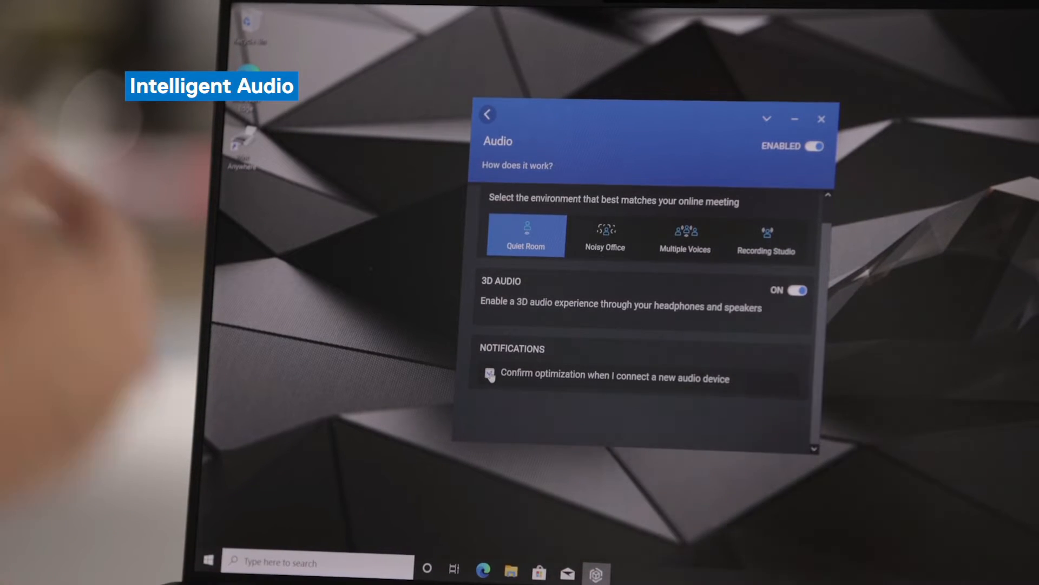
{"action": "left_click", "coordinate": [490, 375]}
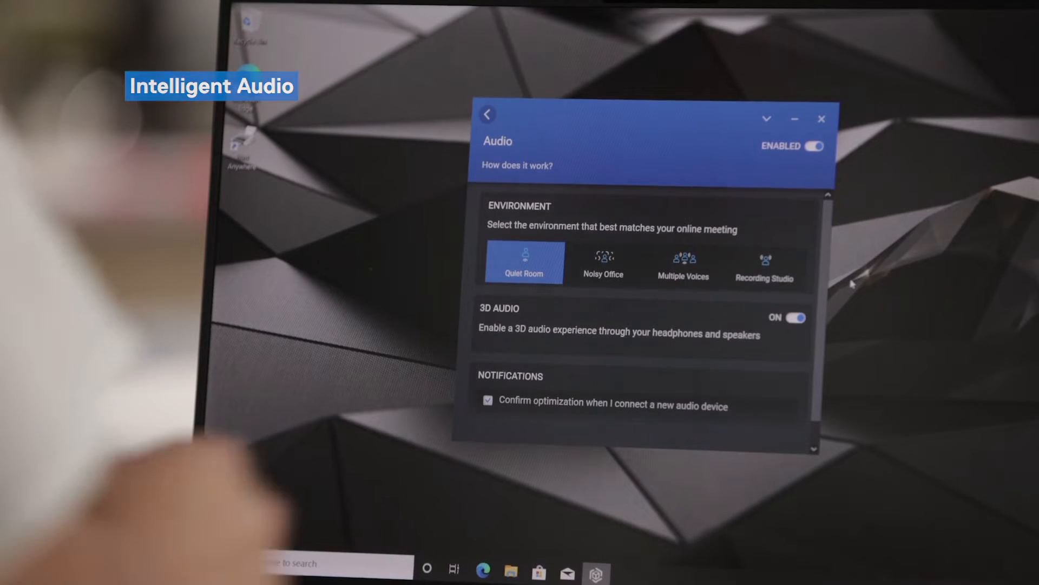
{"action": "left_click", "coordinate": [487, 115]}
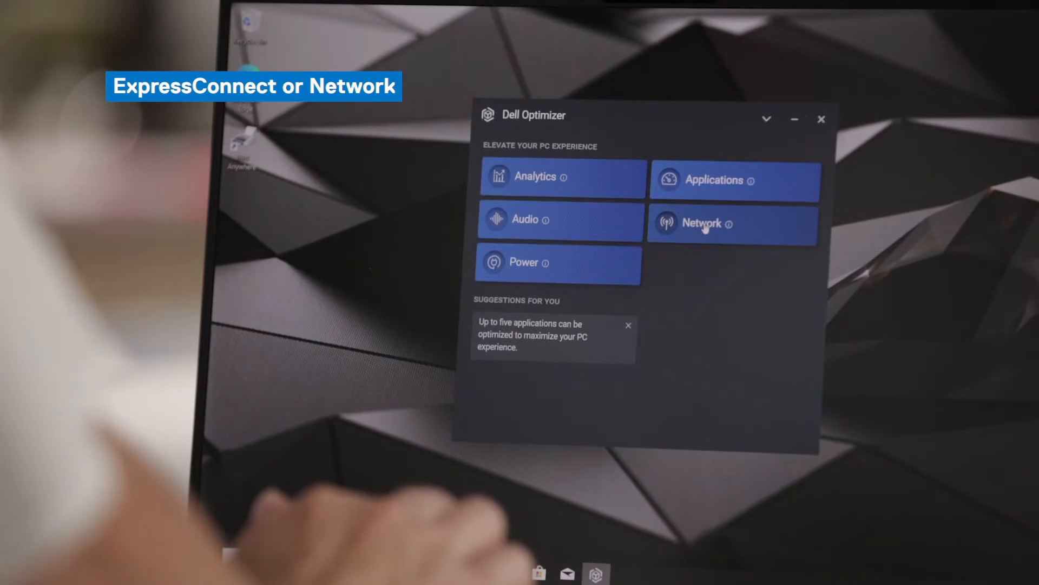
{"action": "left_click", "coordinate": [733, 223]}
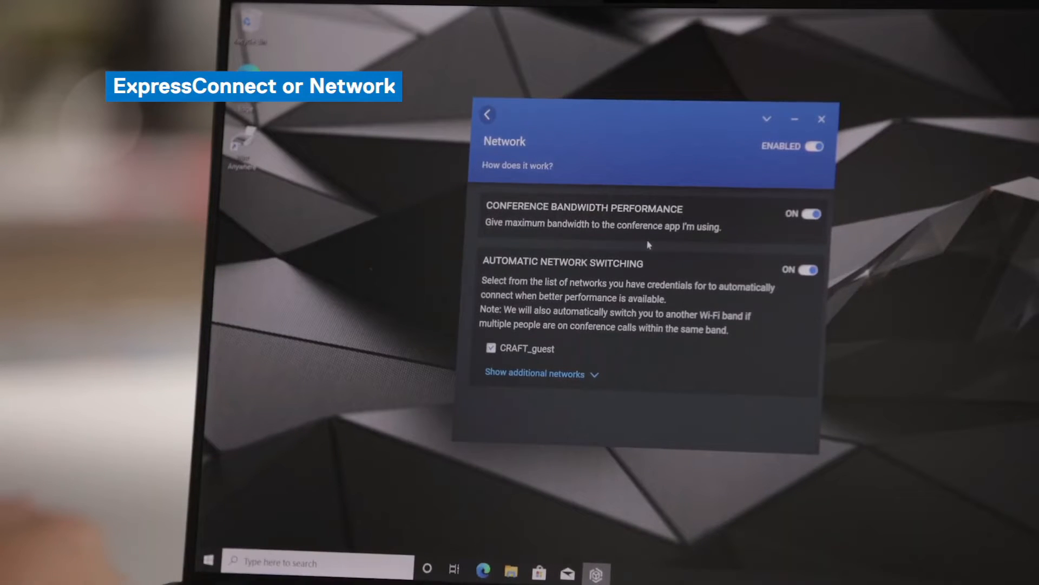
{"action": "mouse_move", "coordinate": [469, 345]}
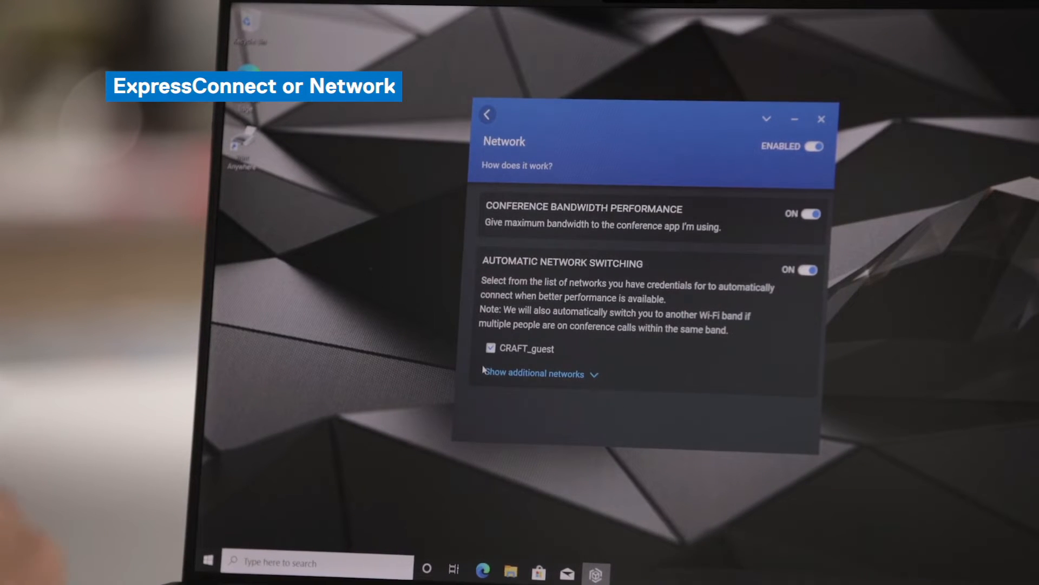
{"action": "left_click", "coordinate": [488, 114]}
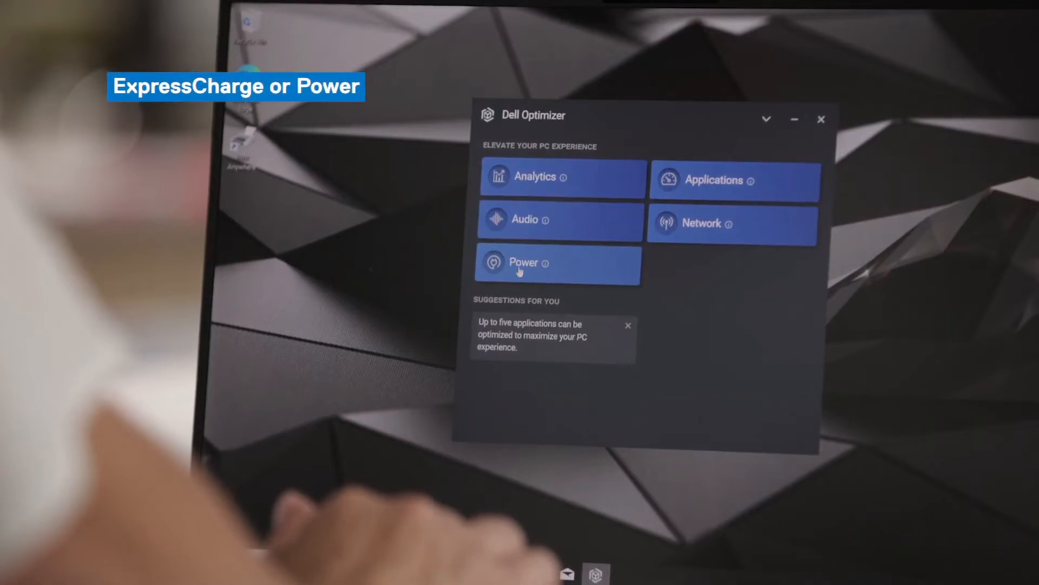
- Review Adaptive Battery Performance and Dynamic Charge Policy on the Power page, then return home
{"action": "left_click", "coordinate": [557, 264]}
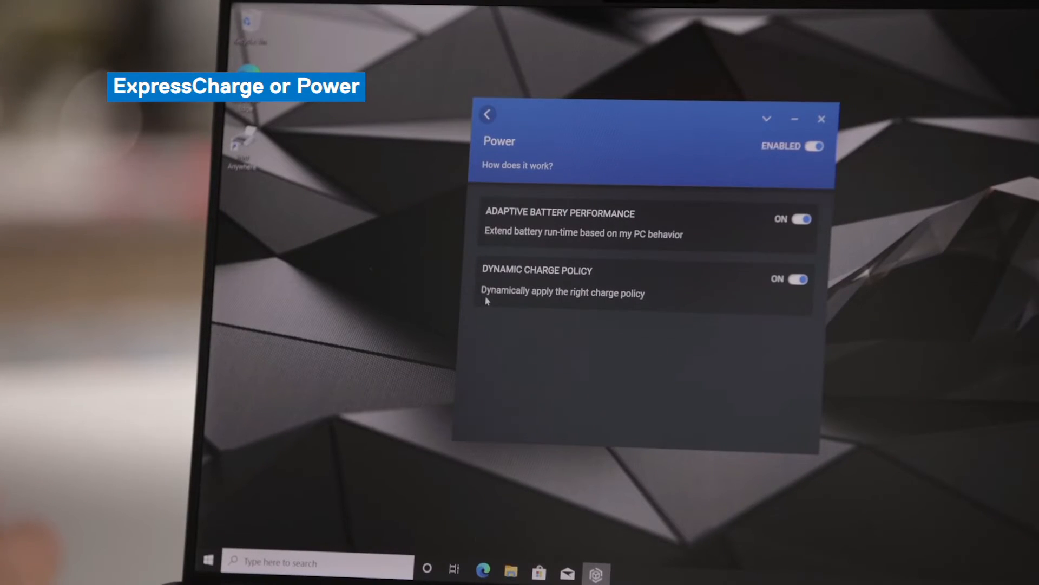
{"action": "left_click", "coordinate": [488, 113]}
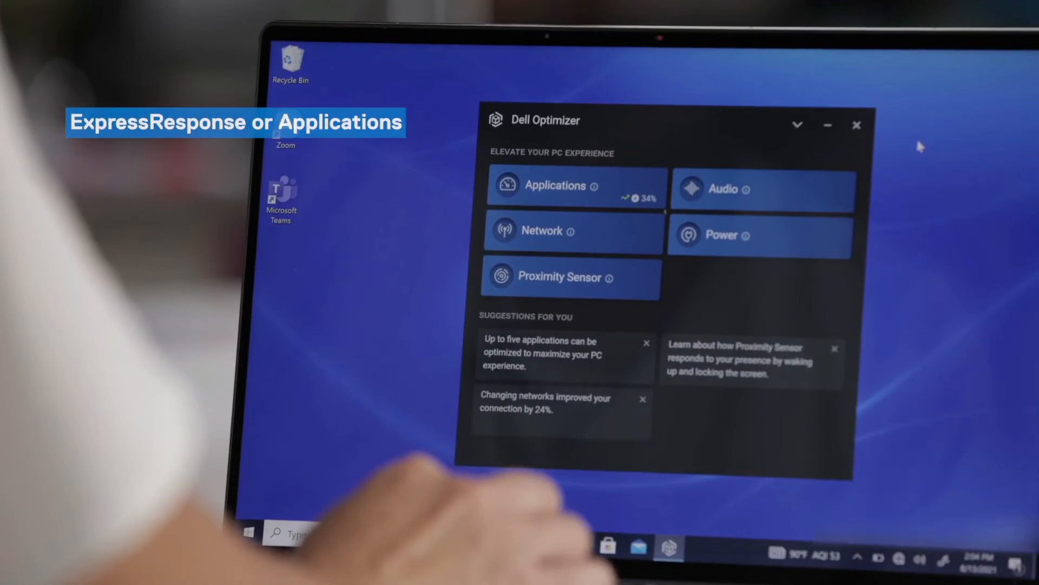
{"action": "mouse_move", "coordinate": [474, 176]}
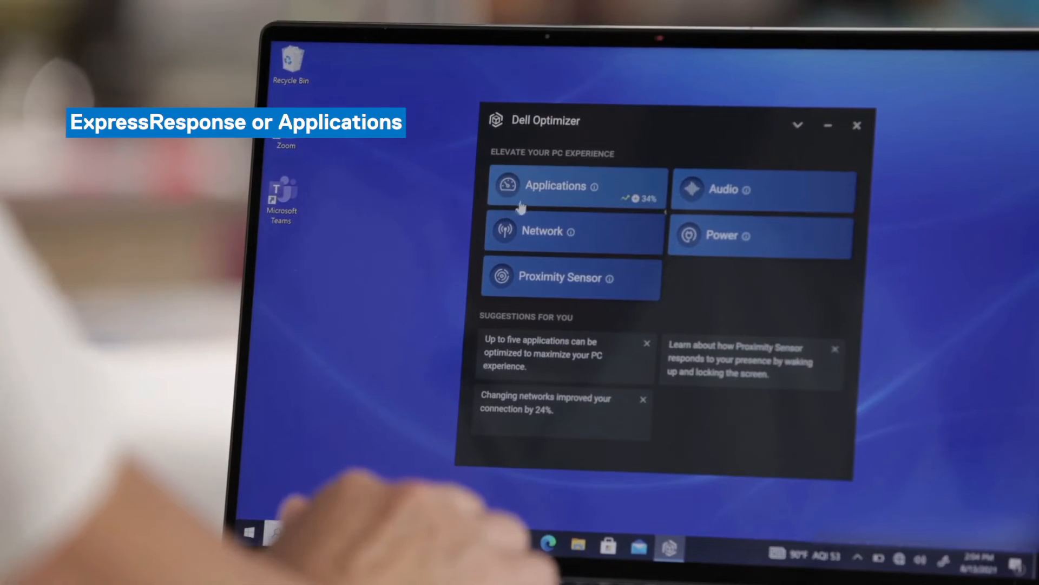
- View Google Chrome's optimization score (34% CPU performance increase) on the Applications page and close it with OK
{"action": "left_click", "coordinate": [574, 185]}
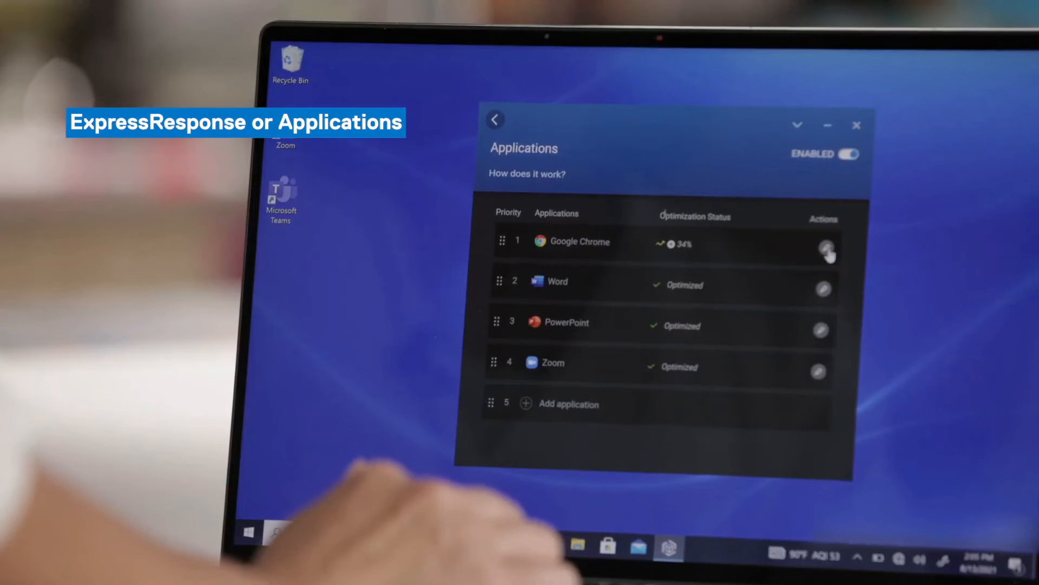
{"action": "left_click", "coordinate": [820, 251]}
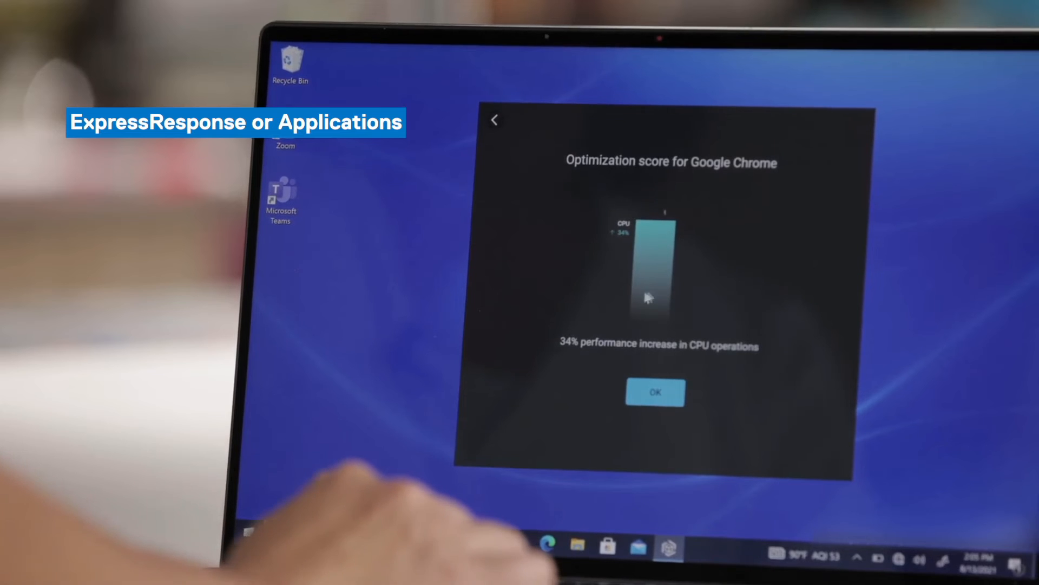
{"action": "mouse_move", "coordinate": [621, 244]}
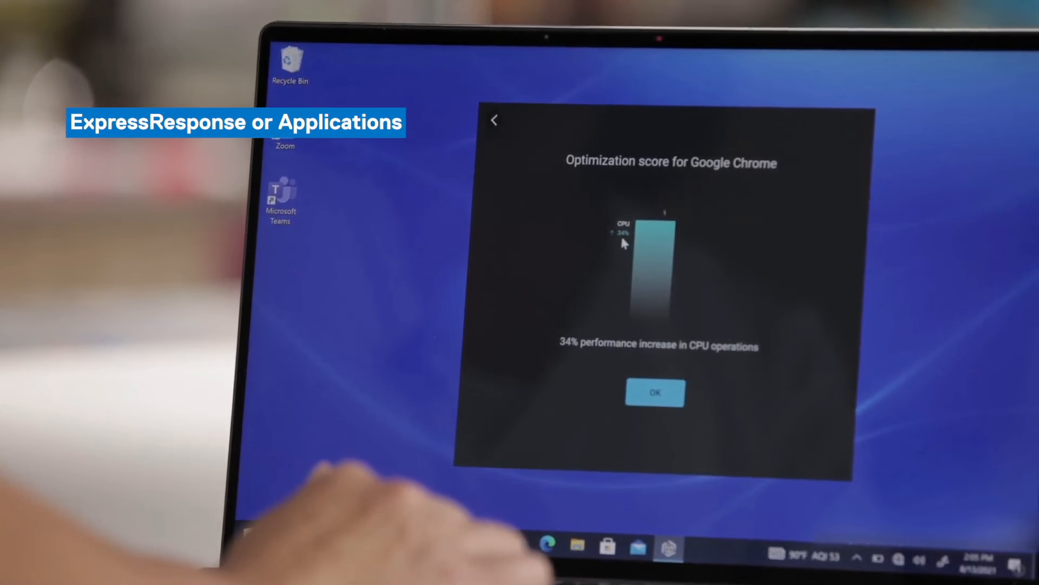
{"action": "left_click", "coordinate": [654, 392]}
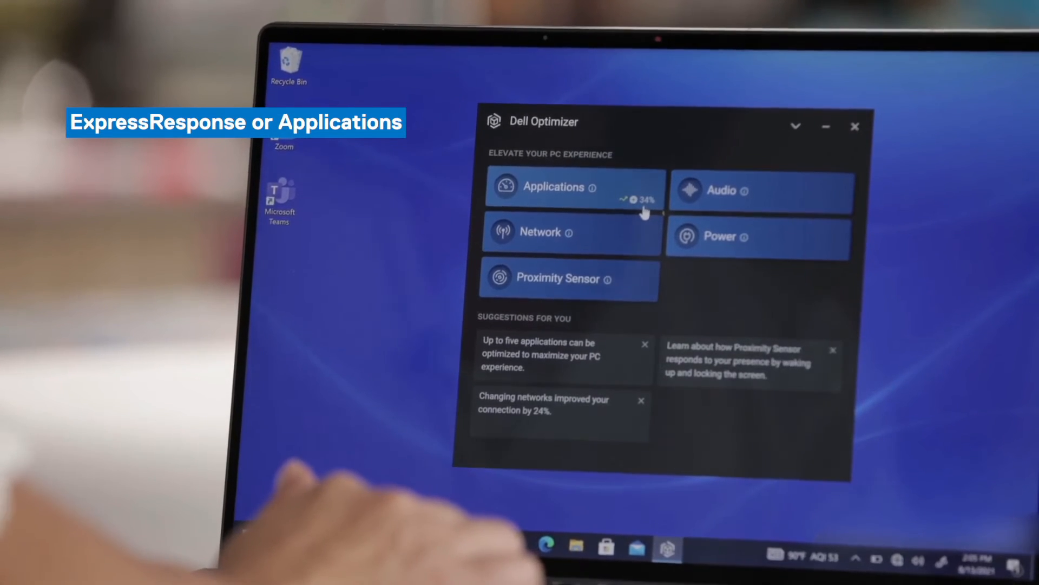
{"action": "left_click", "coordinate": [757, 190]}
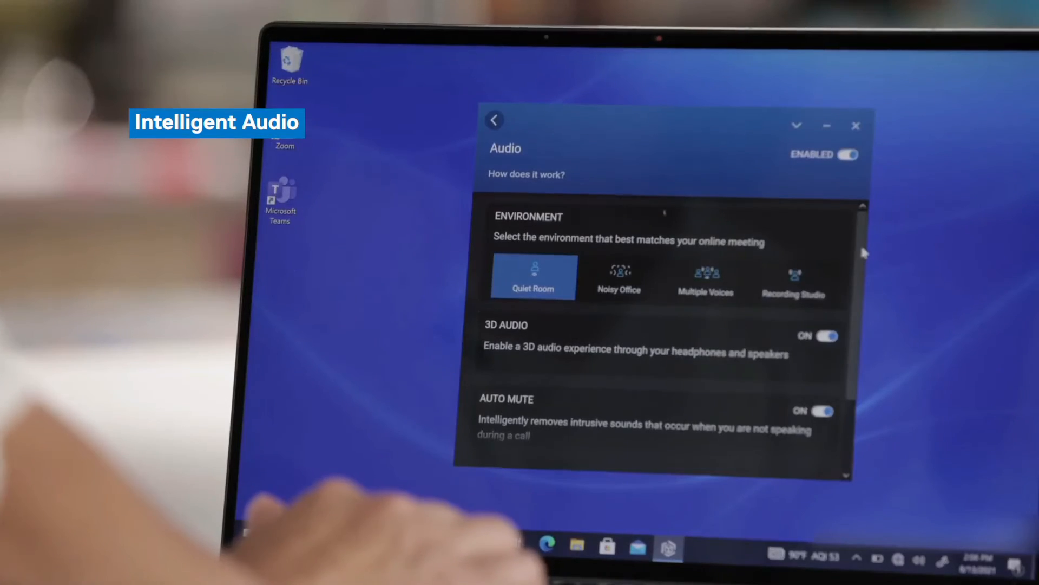
{"action": "scroll", "scroll_direction": "down", "scroll_amount": 3}
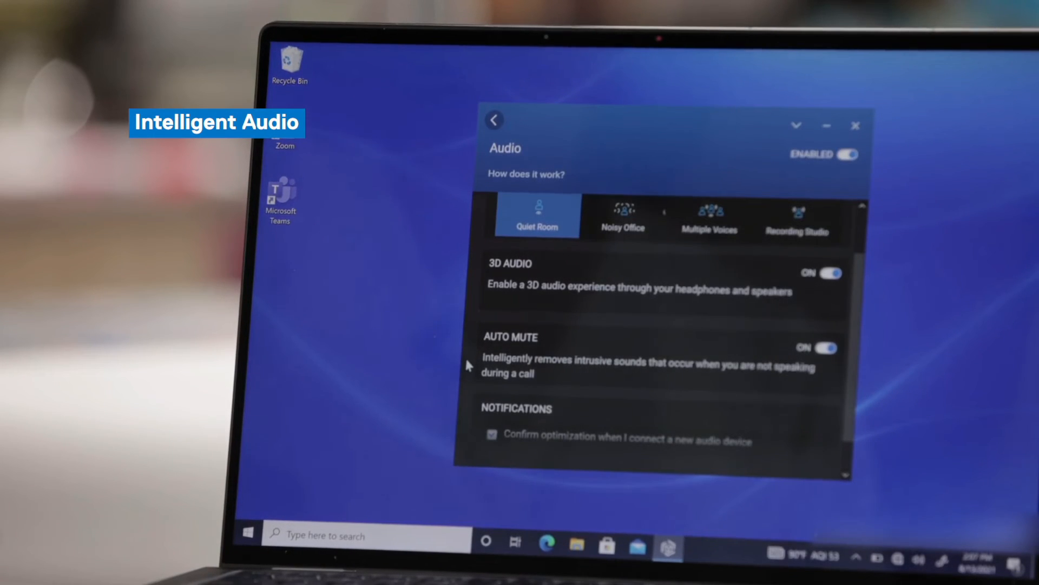
{"action": "left_click", "coordinate": [494, 120]}
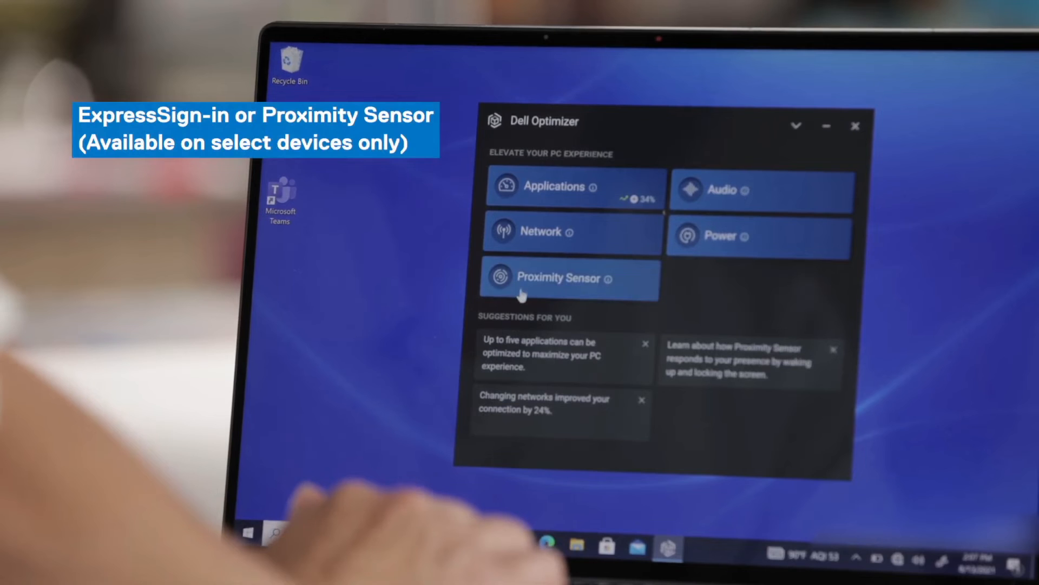
- Open the Proximity Sensor page showing walk away lock 60-second timer and wake on approach
{"action": "left_click", "coordinate": [558, 277]}
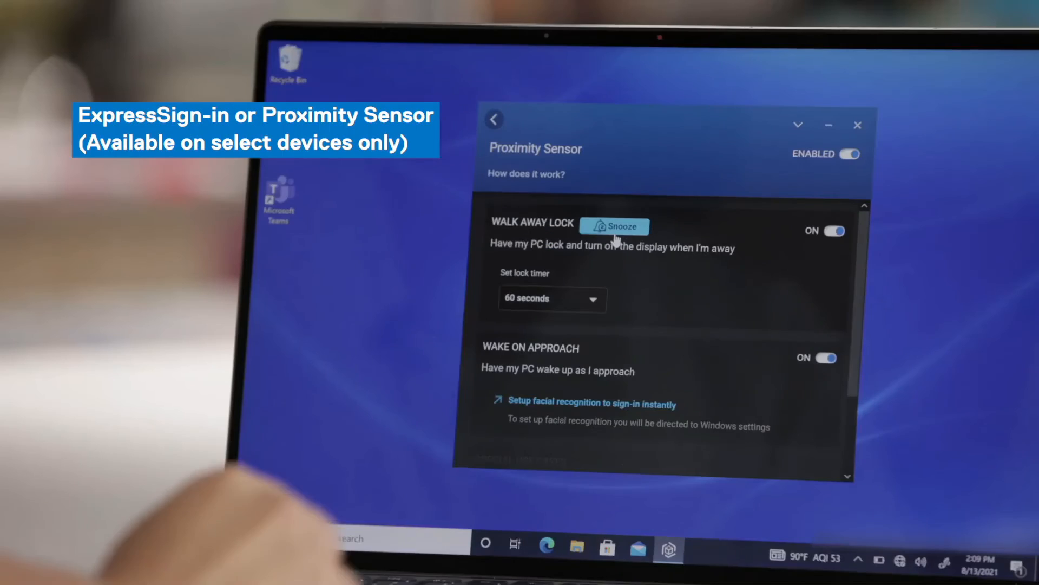
- Show Walk Away Lock's snooze durations: 30, 60, 90 and 120 minutes, none chosen
{"action": "left_click", "coordinate": [614, 226]}
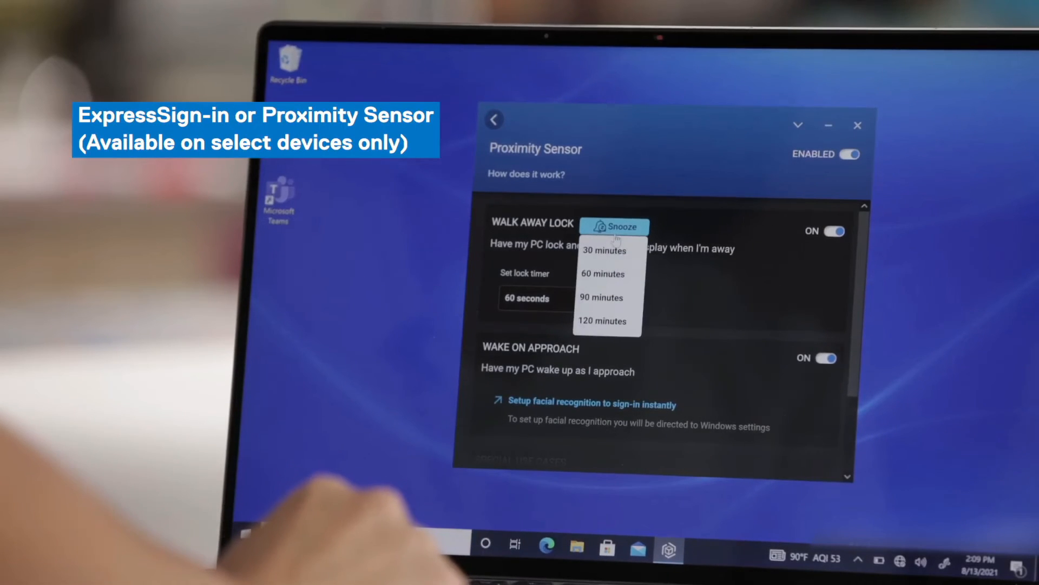
{"action": "left_click", "coordinate": [614, 226]}
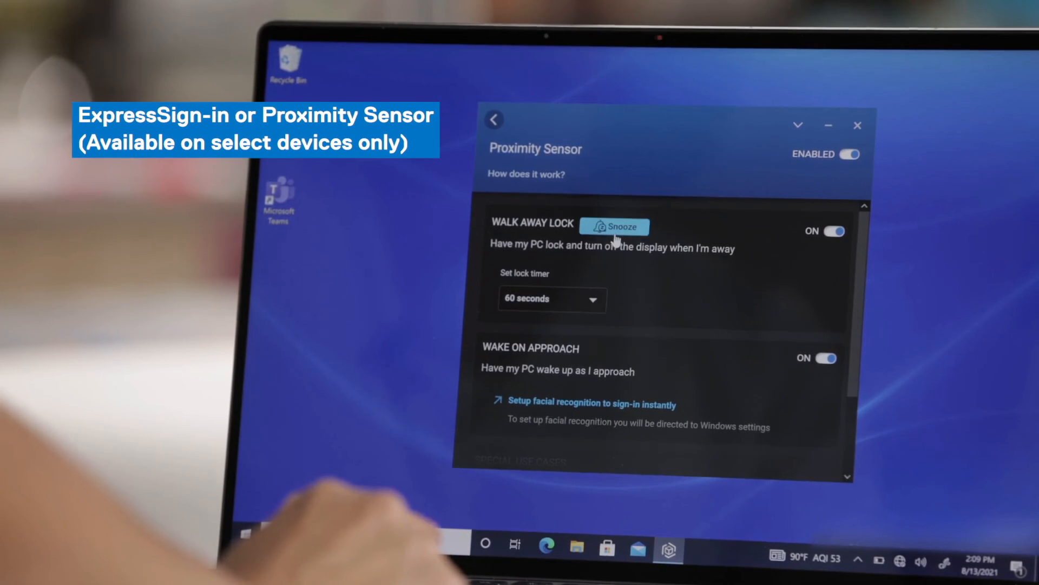
{"action": "left_click", "coordinate": [613, 227]}
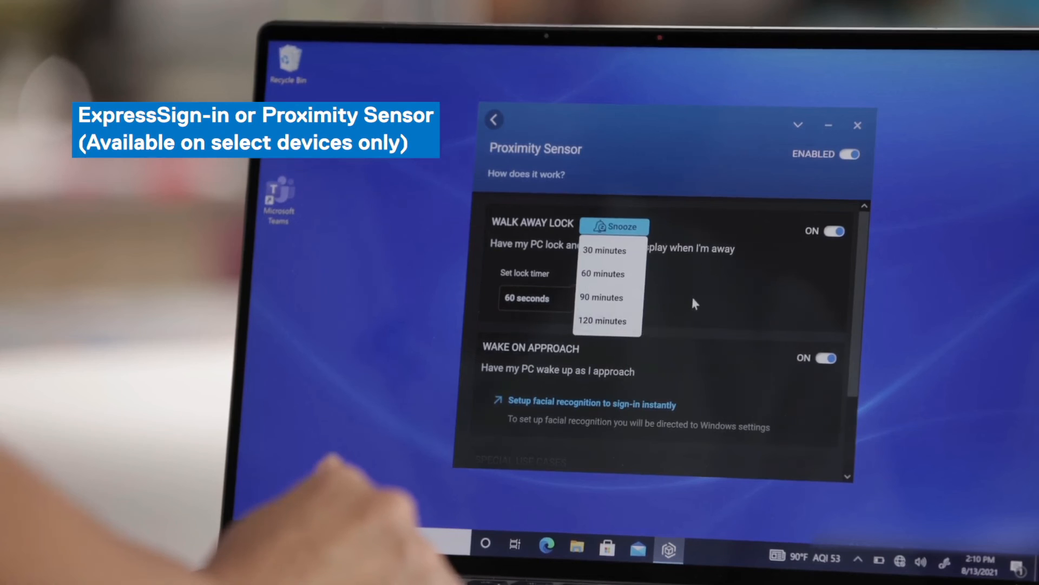
- Review Special Use Cases, then return to the home dashboard via the back arrow
{"action": "scroll", "scroll_direction": "down", "scroll_amount": 3}
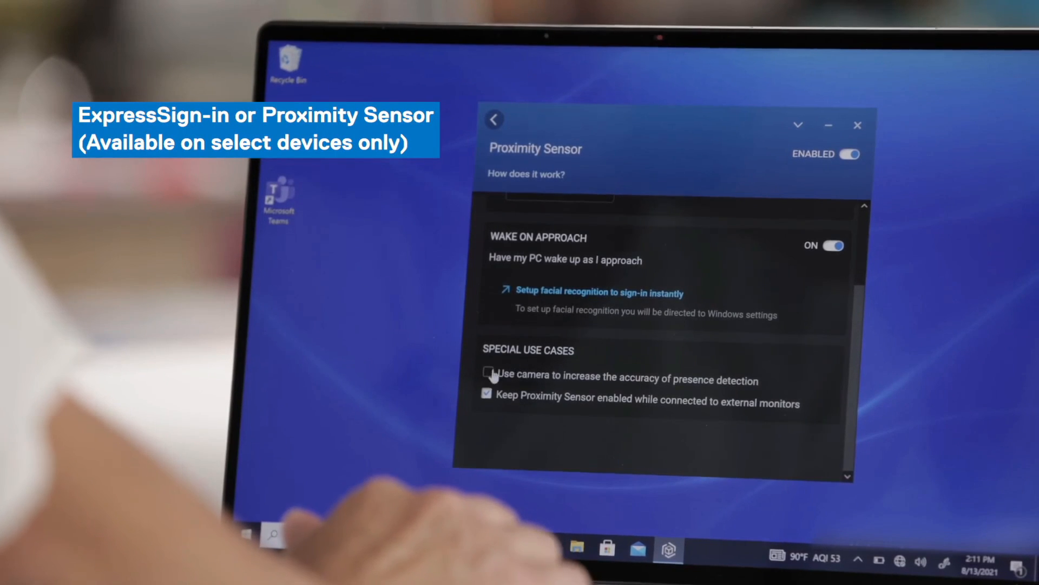
{"action": "left_click", "coordinate": [494, 119]}
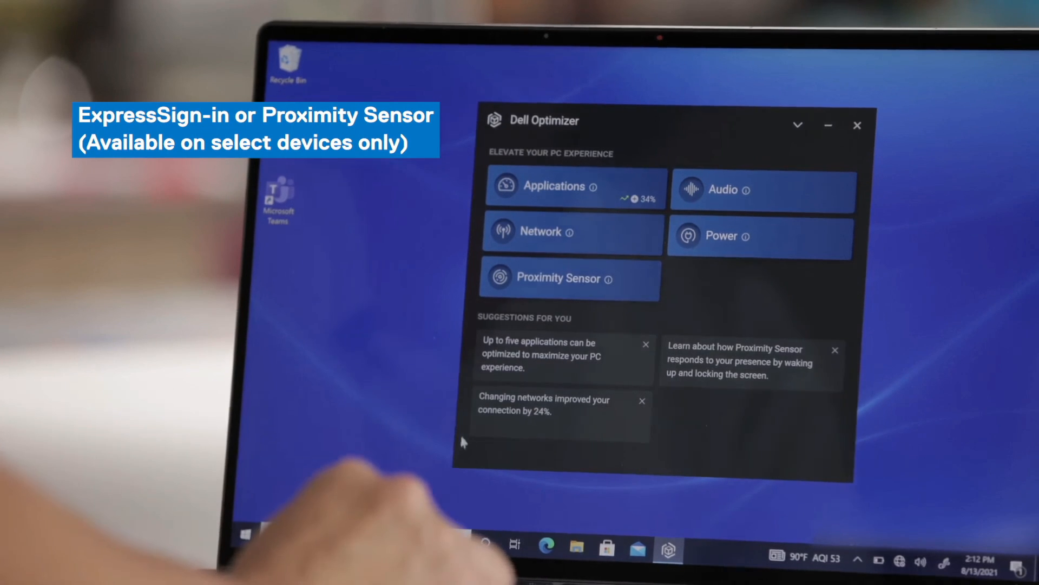
{"action": "mouse_move", "coordinate": [671, 441]}
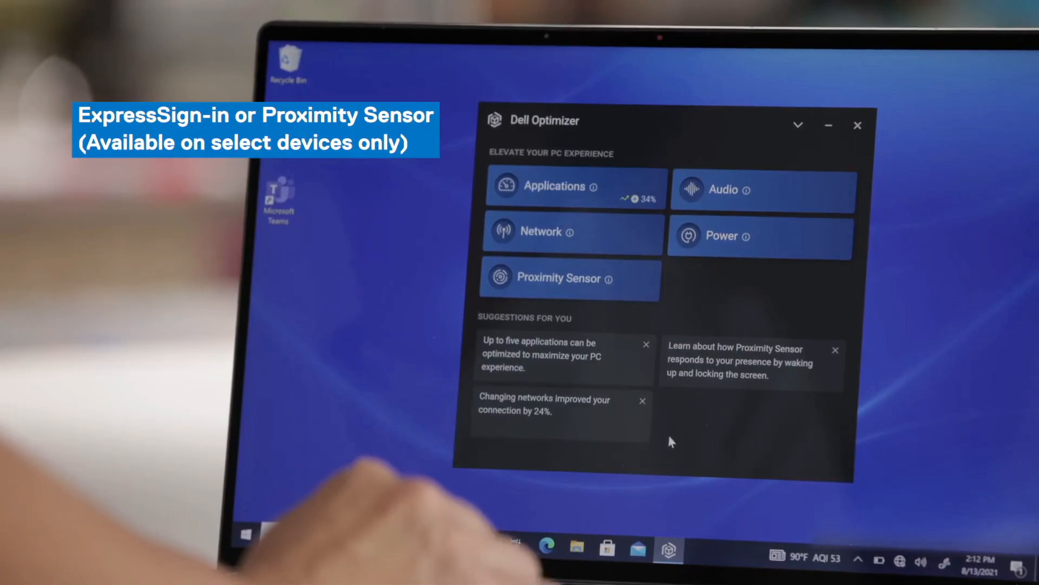